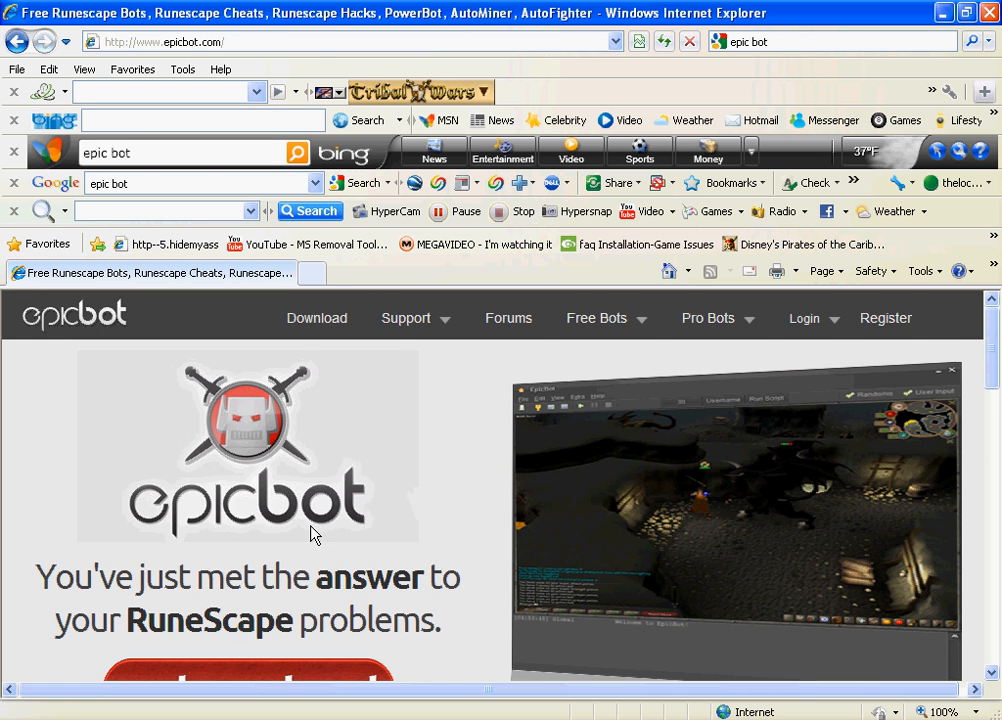
# Step: Scroll the EpicBot homepage in Internet Explorer before leaving the browser for the desktop
pyautogui.scroll(-3)
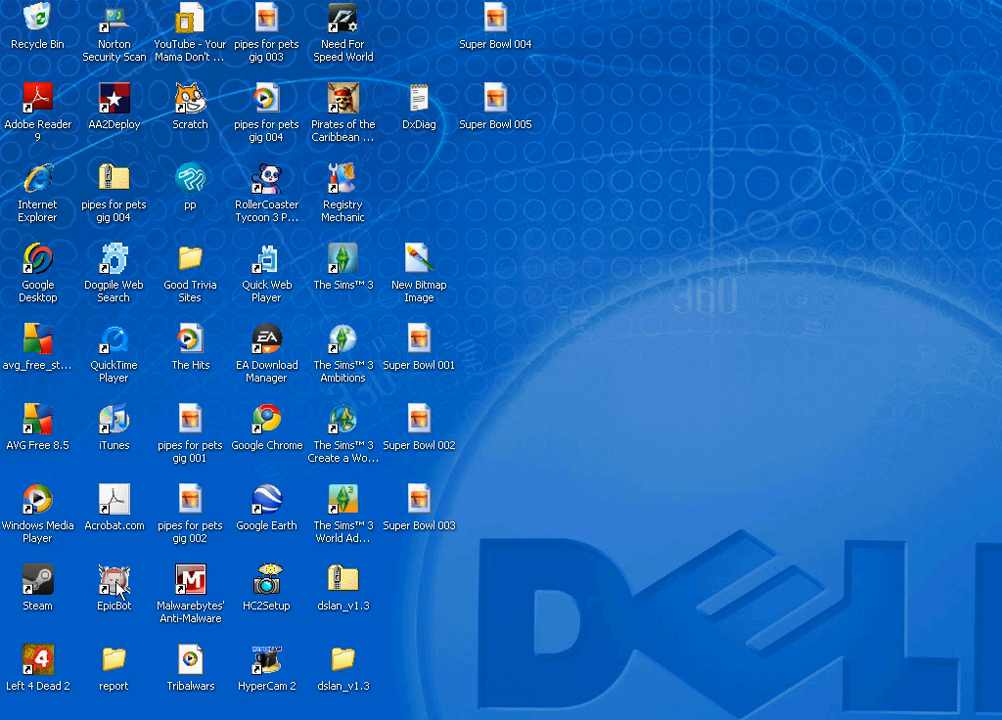
# Step: Launch the EpicBot client from its desktop icon and let it load resources
pyautogui.click(114, 584)
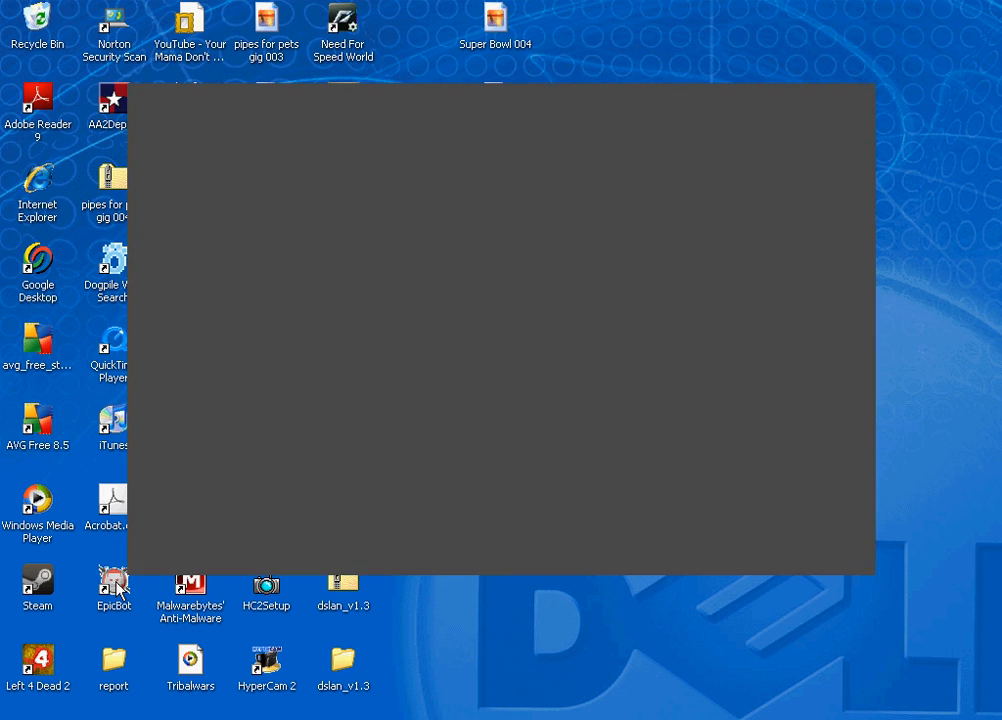
pyautogui.click(112, 584)
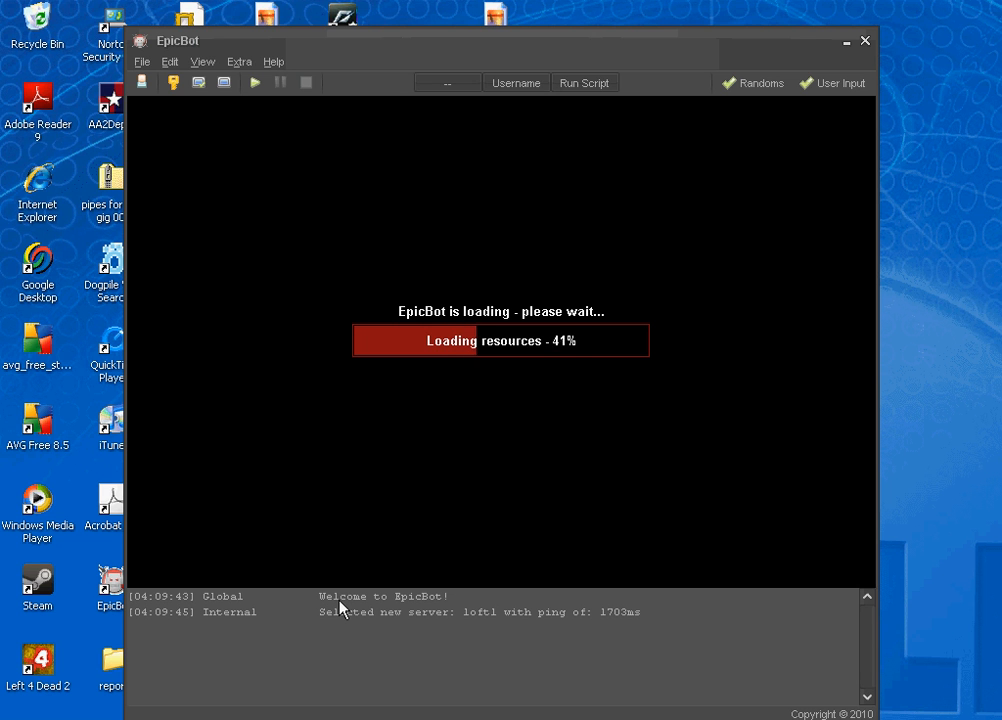
pyautogui.moveTo(316, 494)
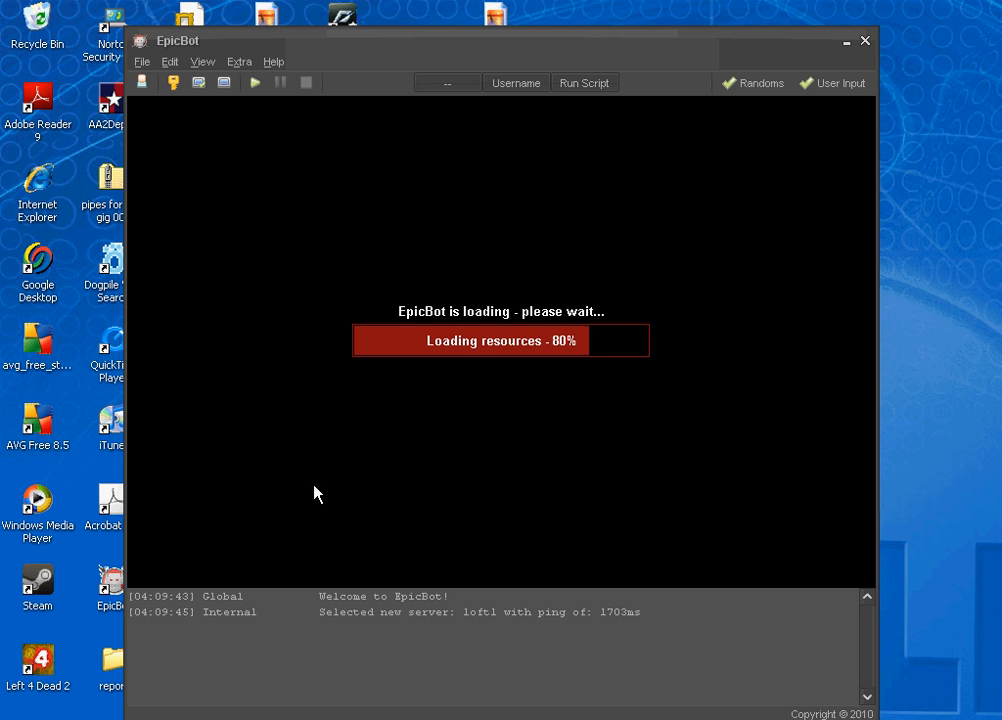
# Step: In the Account Manager, add a second account with a username, then remove it again
pyautogui.click(142, 82)
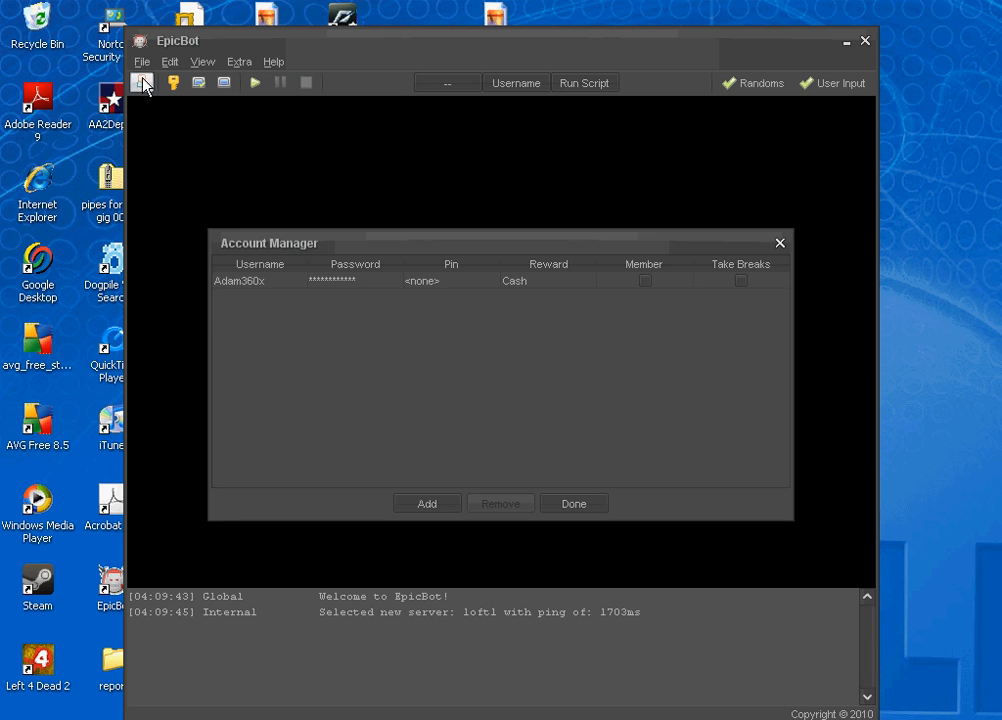
pyautogui.click(258, 280)
pyautogui.write('asdkjf')
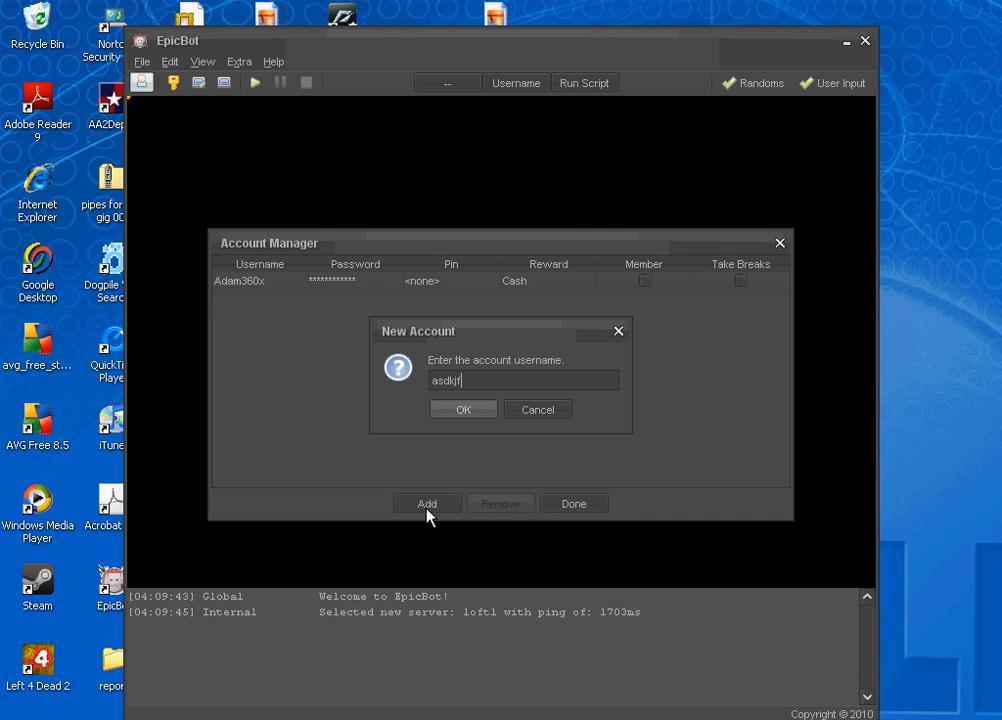
pyautogui.click(464, 408)
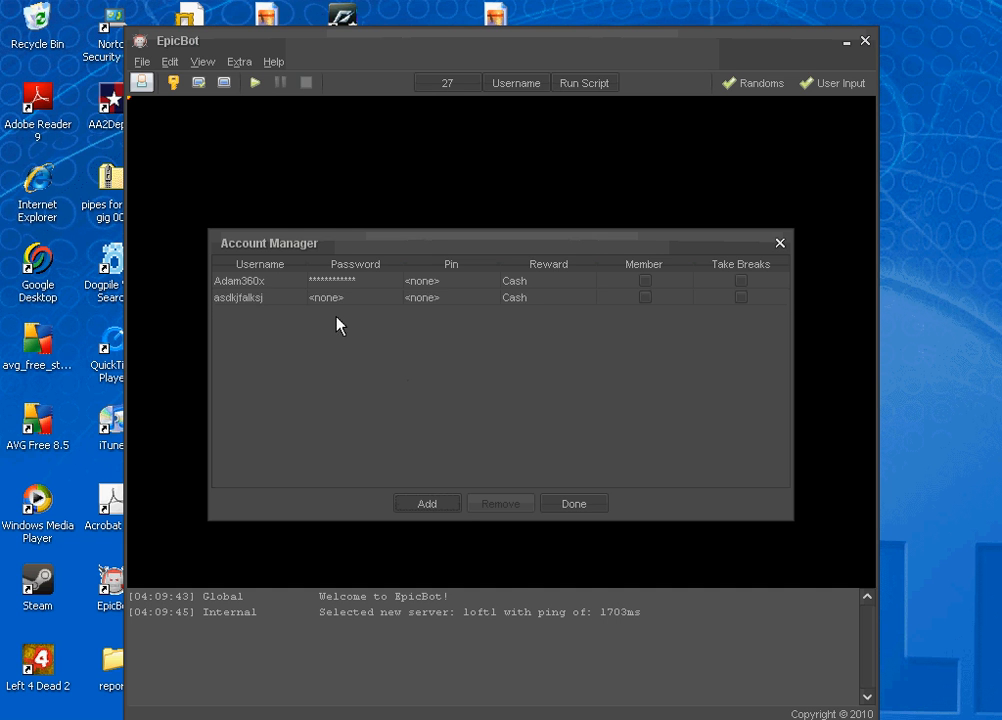
pyautogui.click(236, 296)
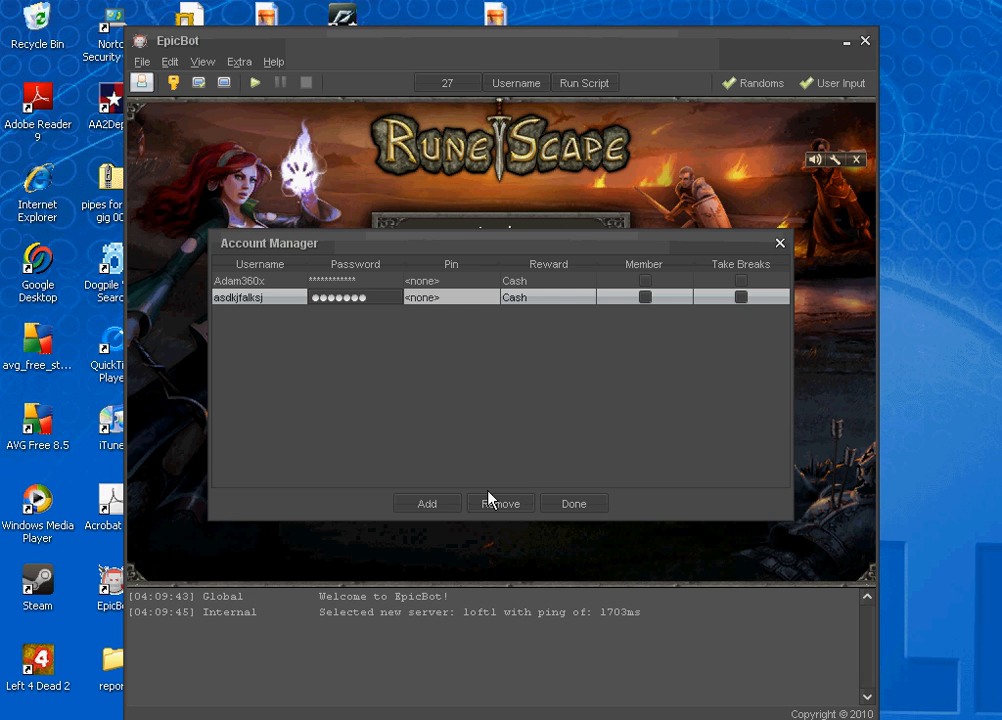
pyautogui.click(500, 504)
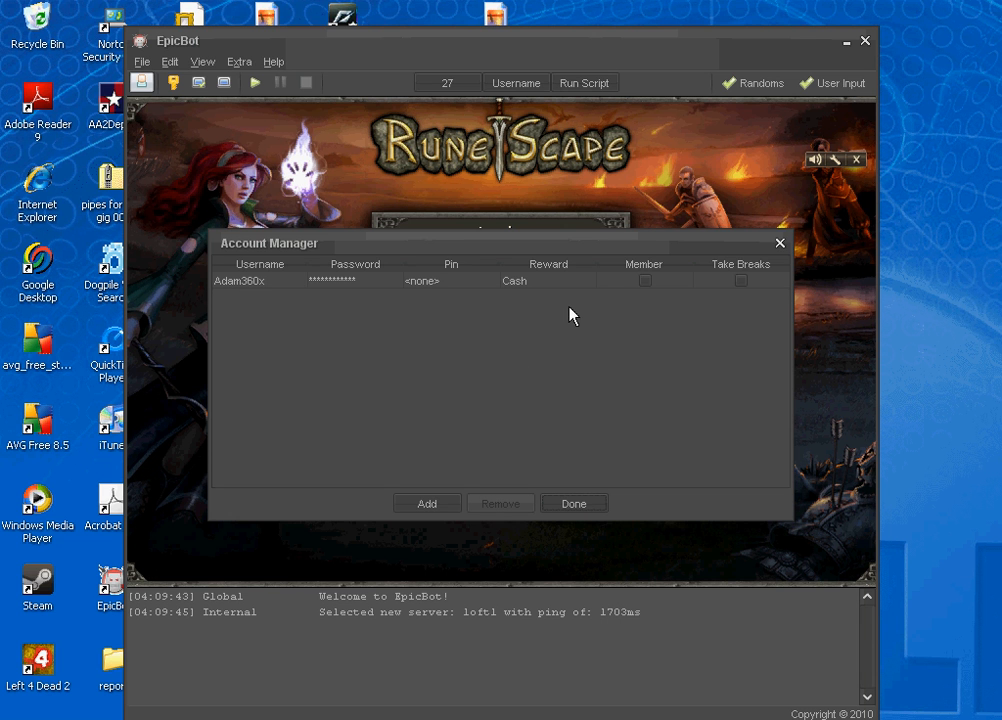
pyautogui.moveTo(636, 300)
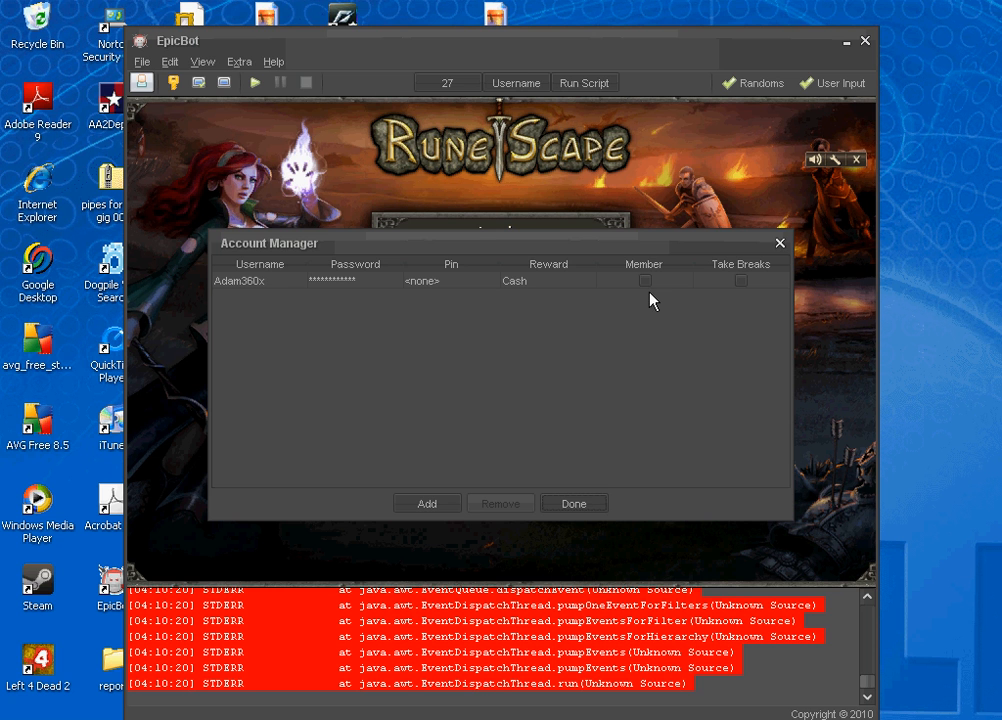
pyautogui.moveTo(648, 296)
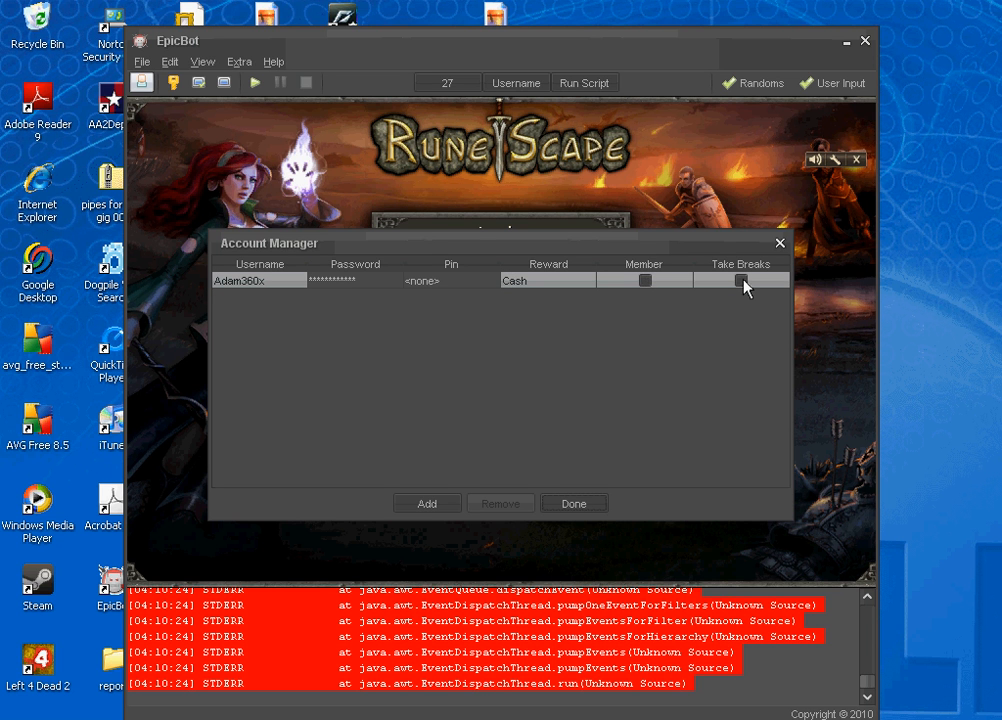
pyautogui.moveTo(744, 292)
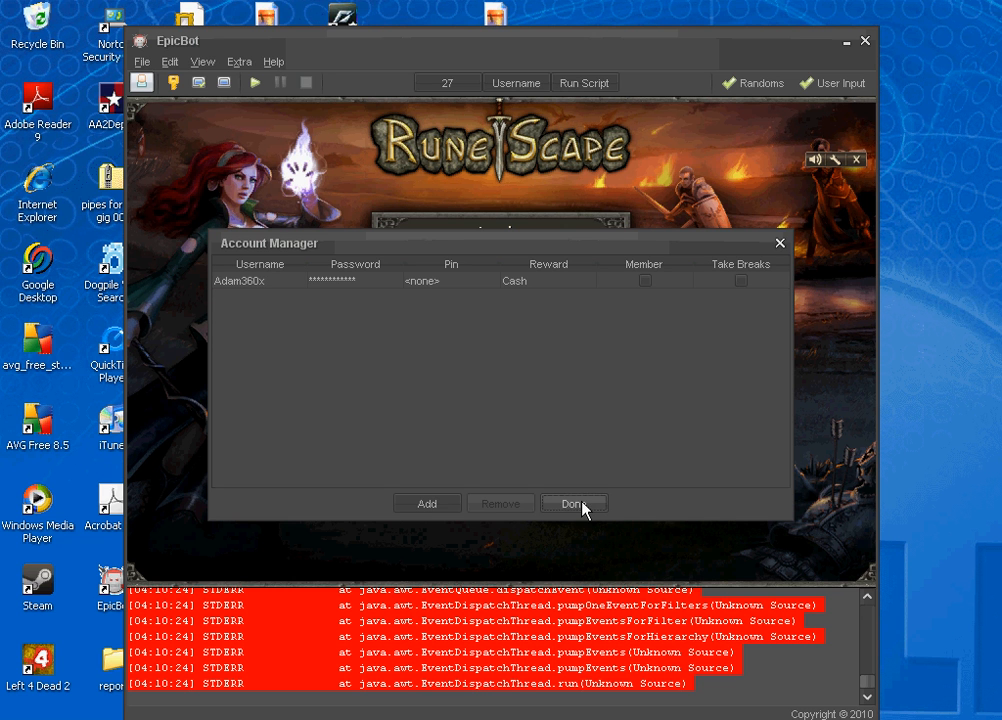
# Step: Close the Account Manager, log in as 'adam360x' and enter the RuneScape game world
pyautogui.click(572, 504)
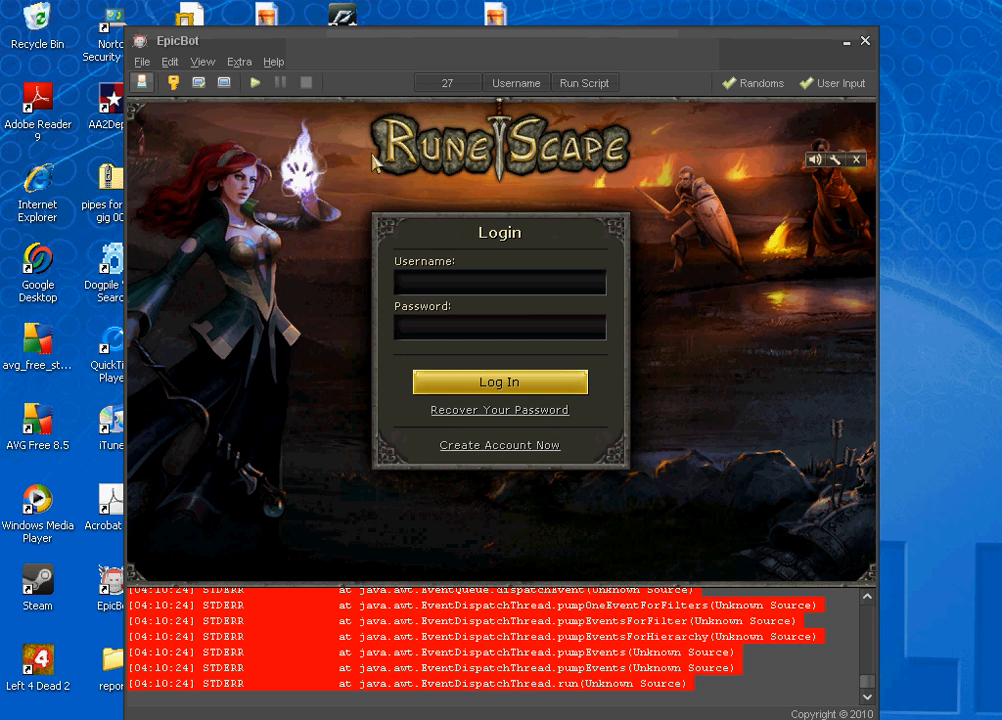
pyautogui.write('a')
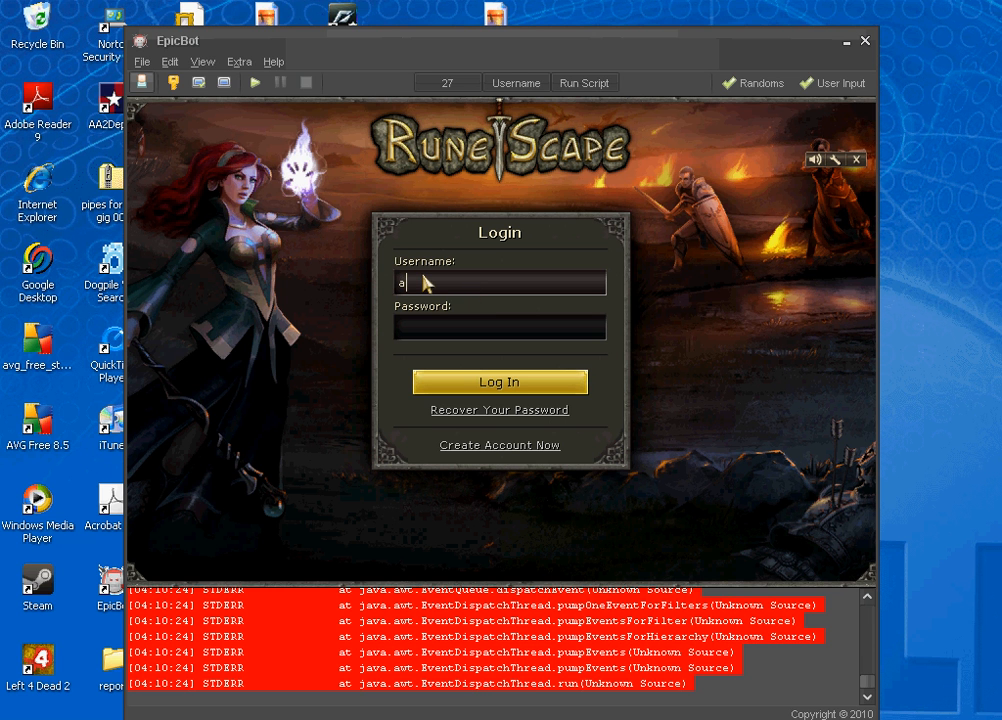
pyautogui.write('adam360x')
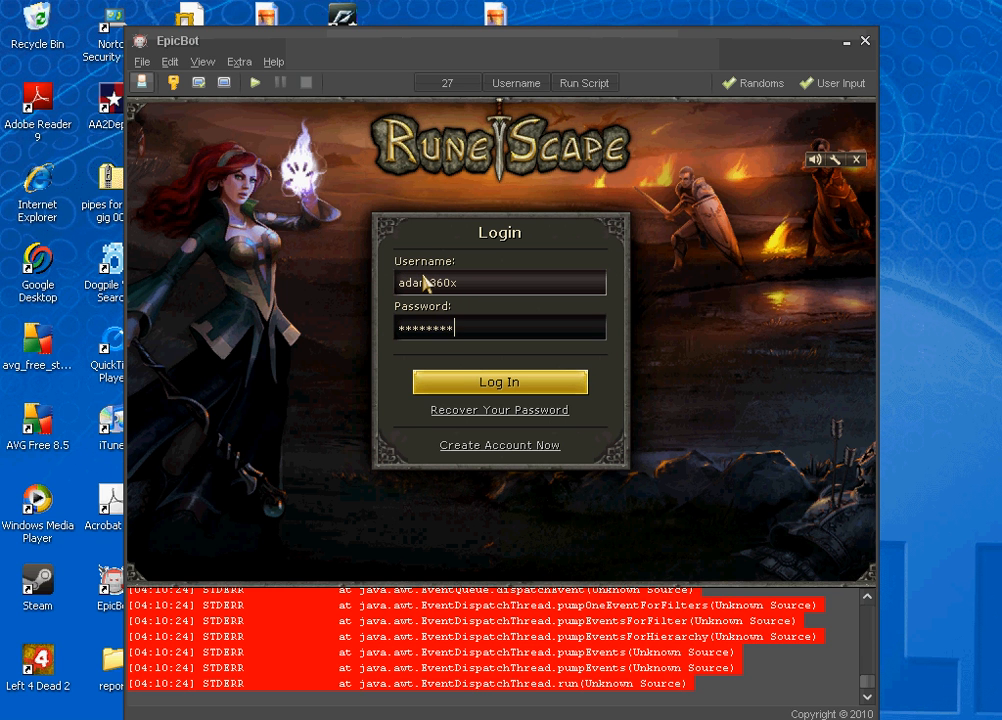
pyautogui.click(500, 382)
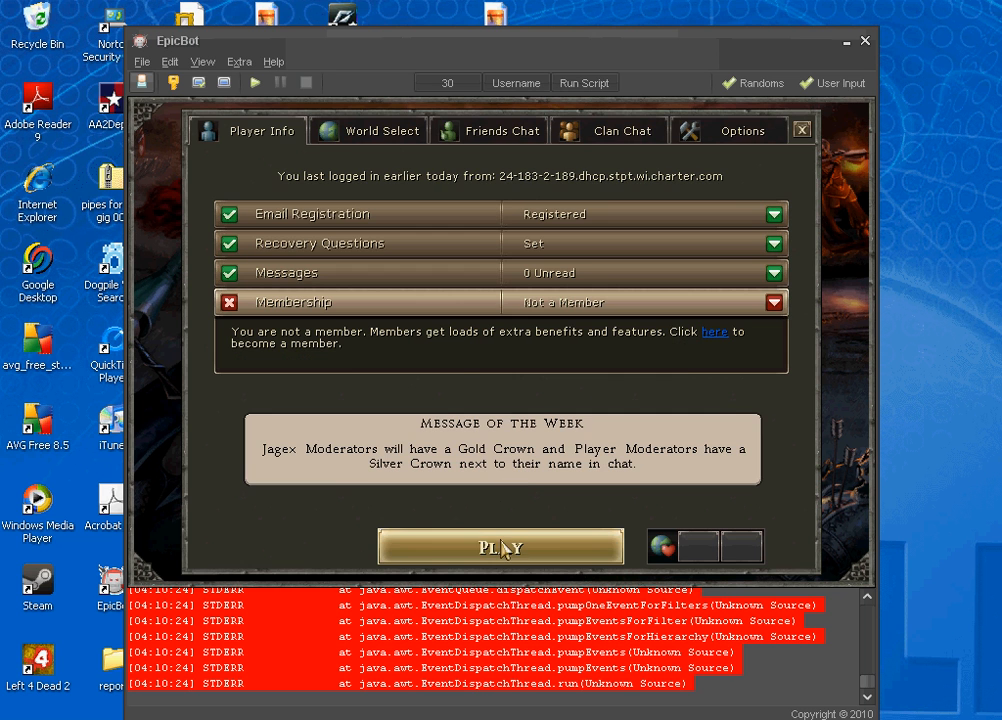
pyautogui.click(500, 546)
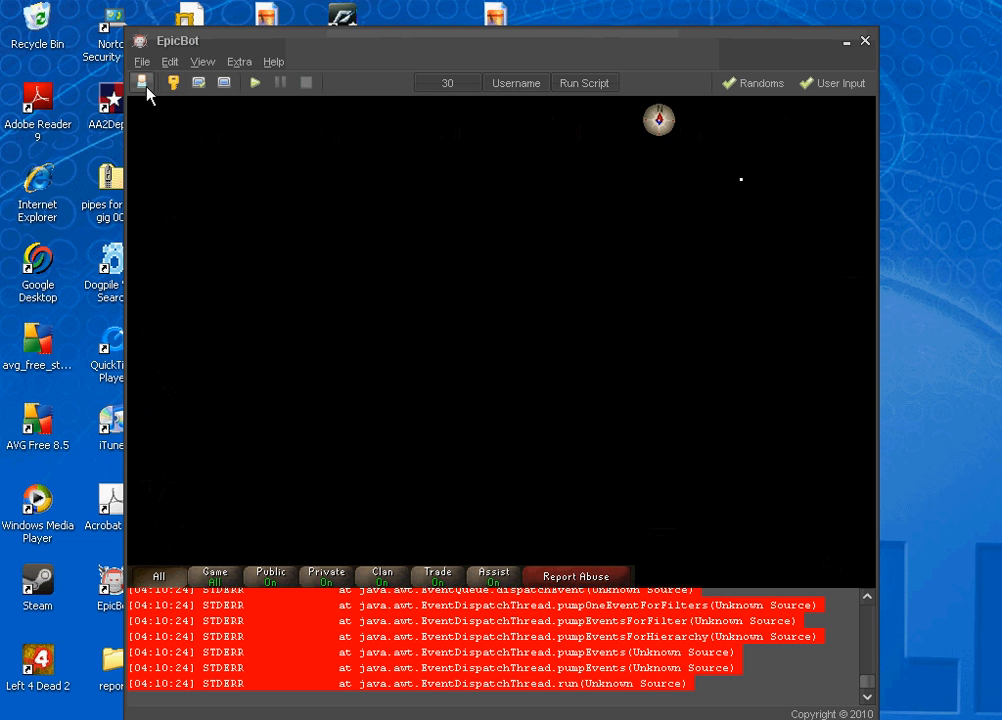
# Step: Bring up the Script Selector listing the Pro and Free scripts from the toolbar
pyautogui.click(142, 82)
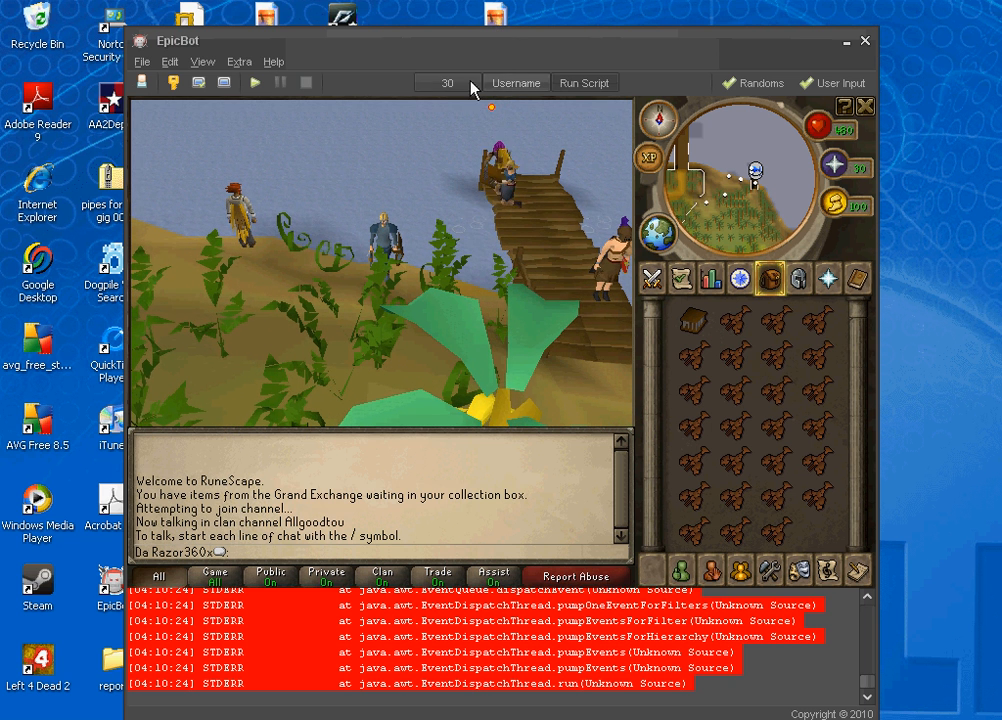
pyautogui.click(584, 82)
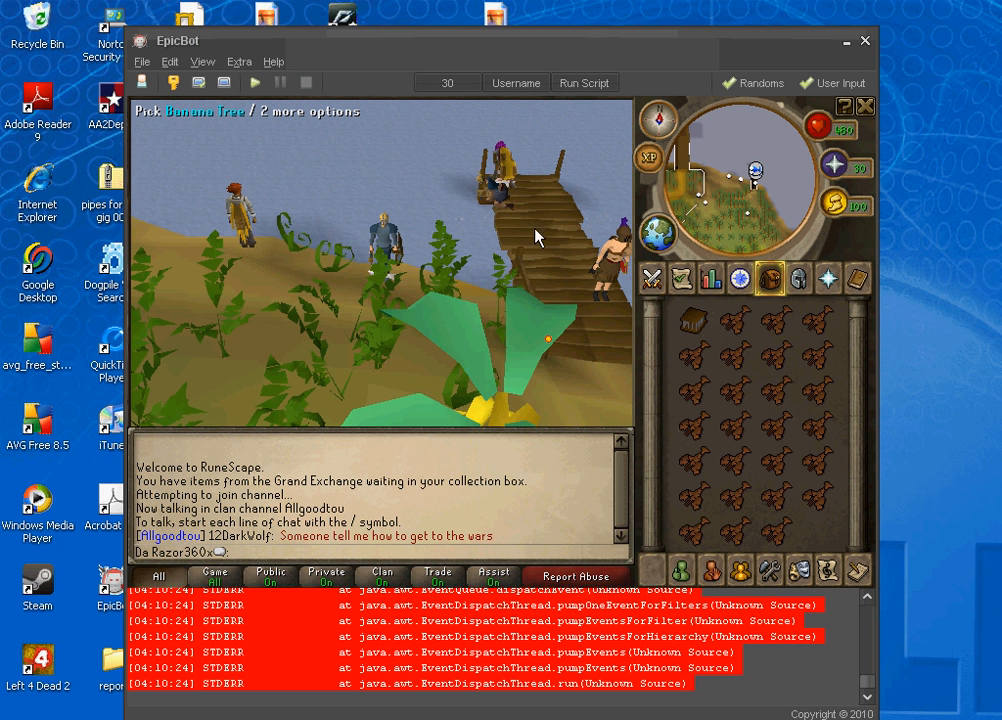
pyautogui.click(584, 82)
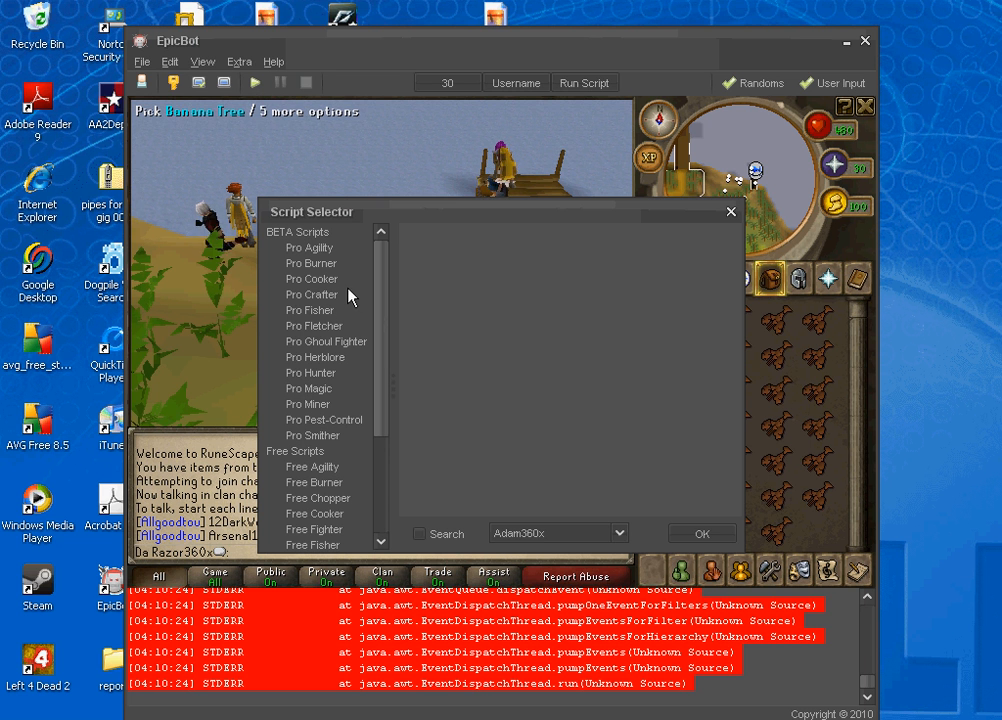
# Step: Choose Pro Fisher from the BETA Scripts list and run it to reach its settings window
pyautogui.scroll(-3)
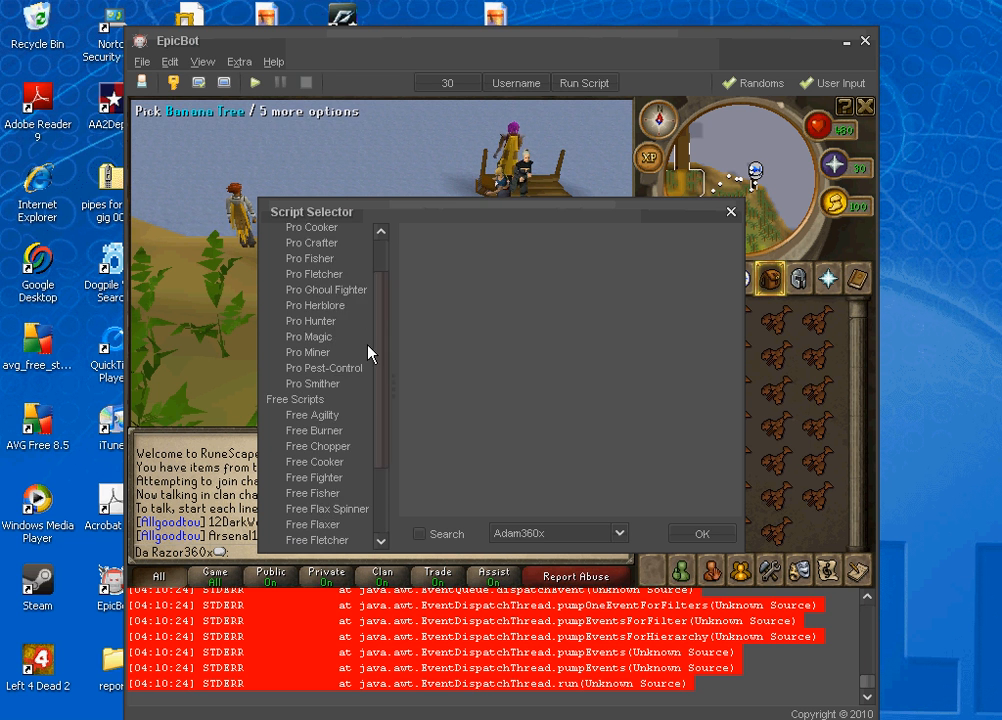
pyautogui.scroll(-3)
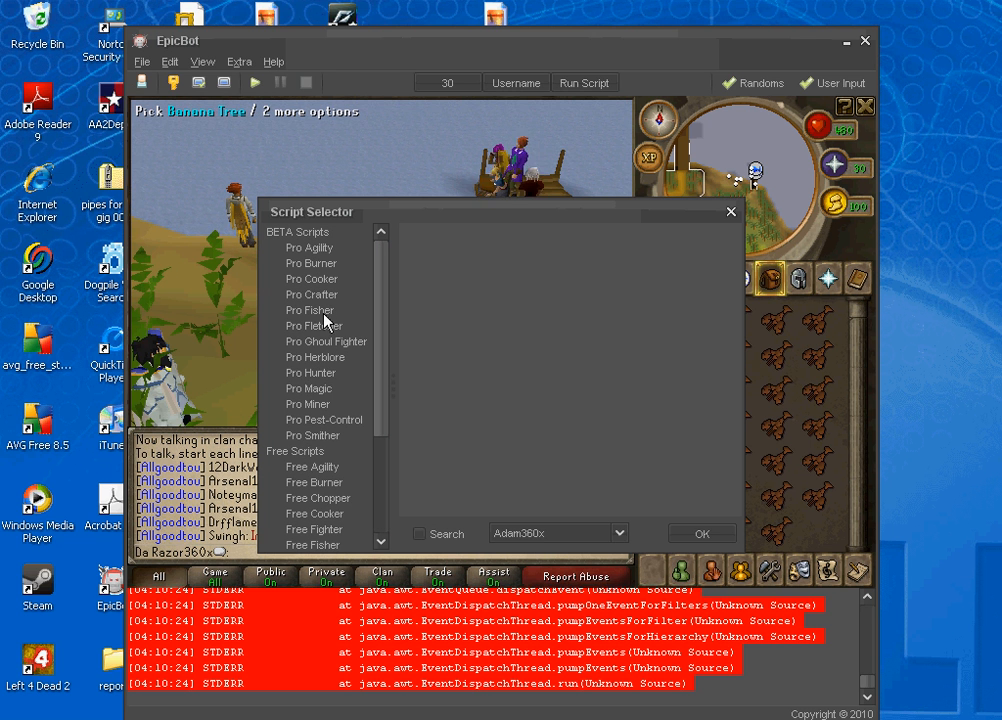
pyautogui.click(310, 310)
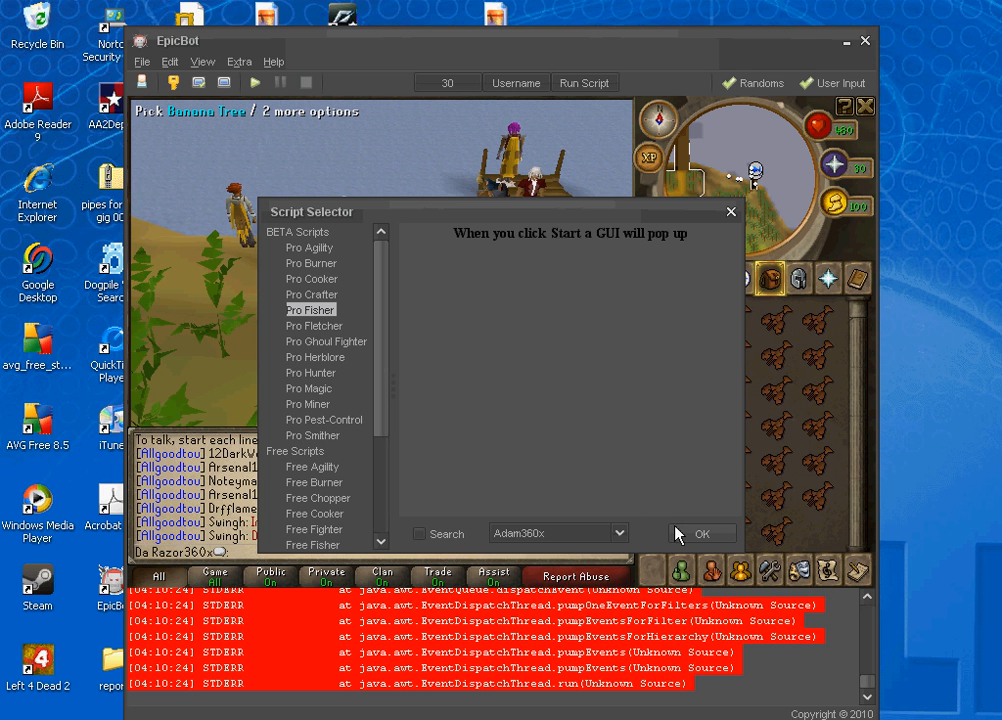
pyautogui.click(702, 532)
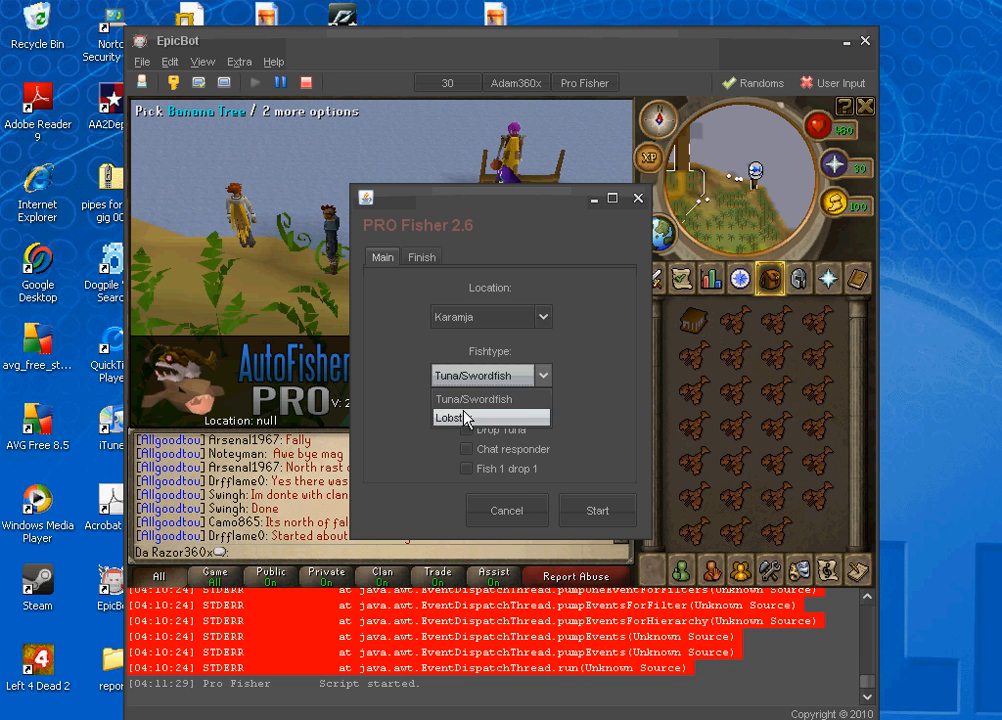
# Step: Set Lobster at Karamja with chat responder on, leave the level stop condition off, and start the script
pyautogui.click(452, 418)
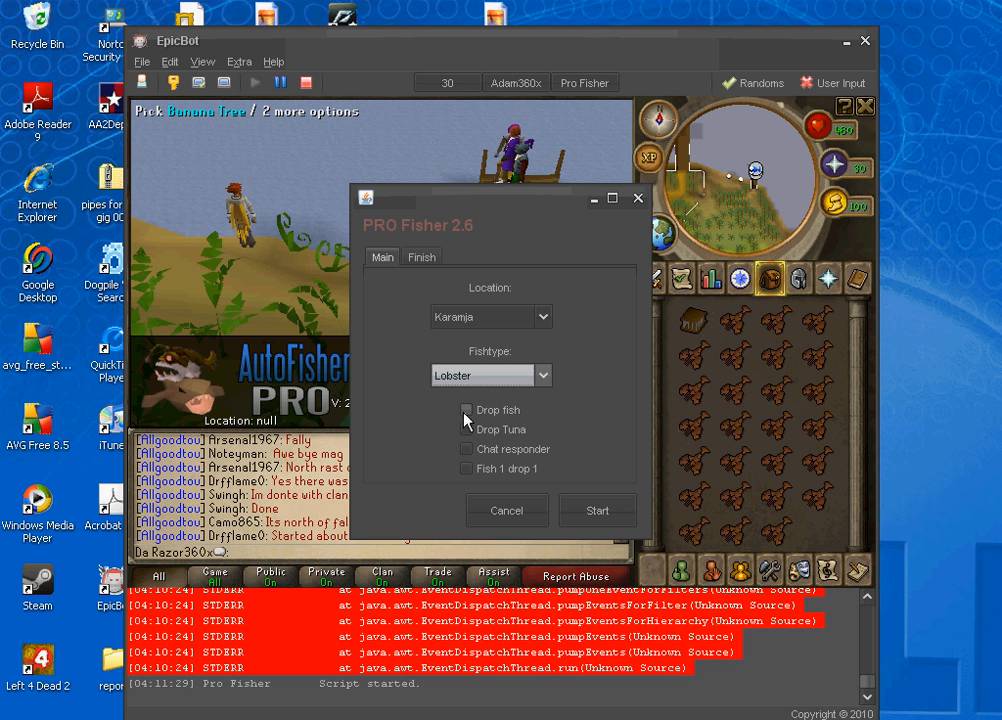
pyautogui.click(466, 410)
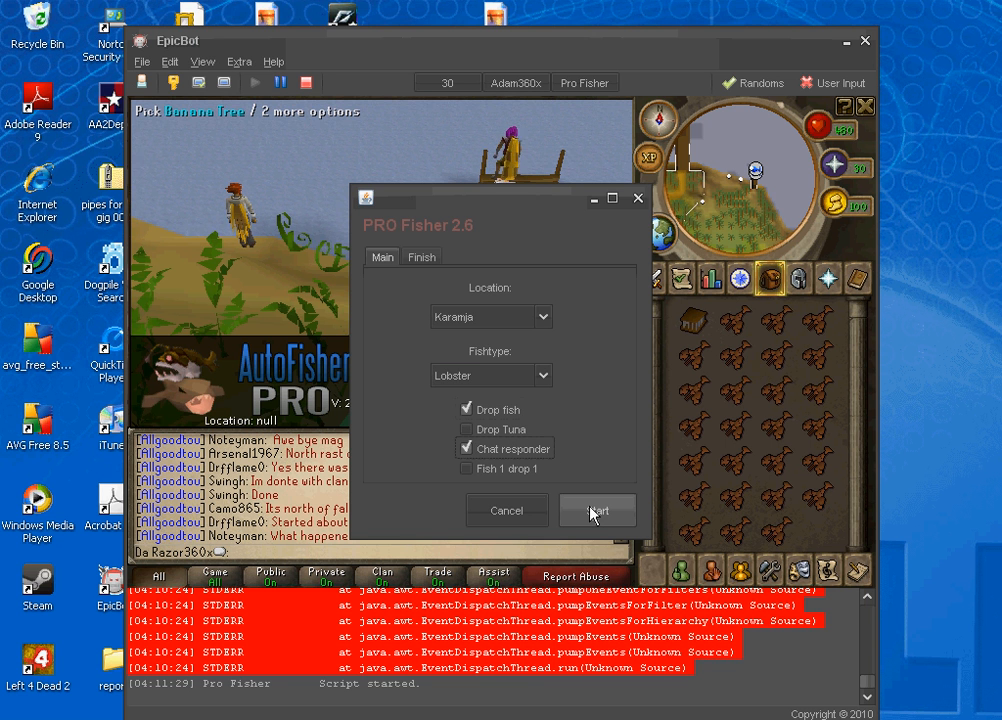
pyautogui.click(420, 256)
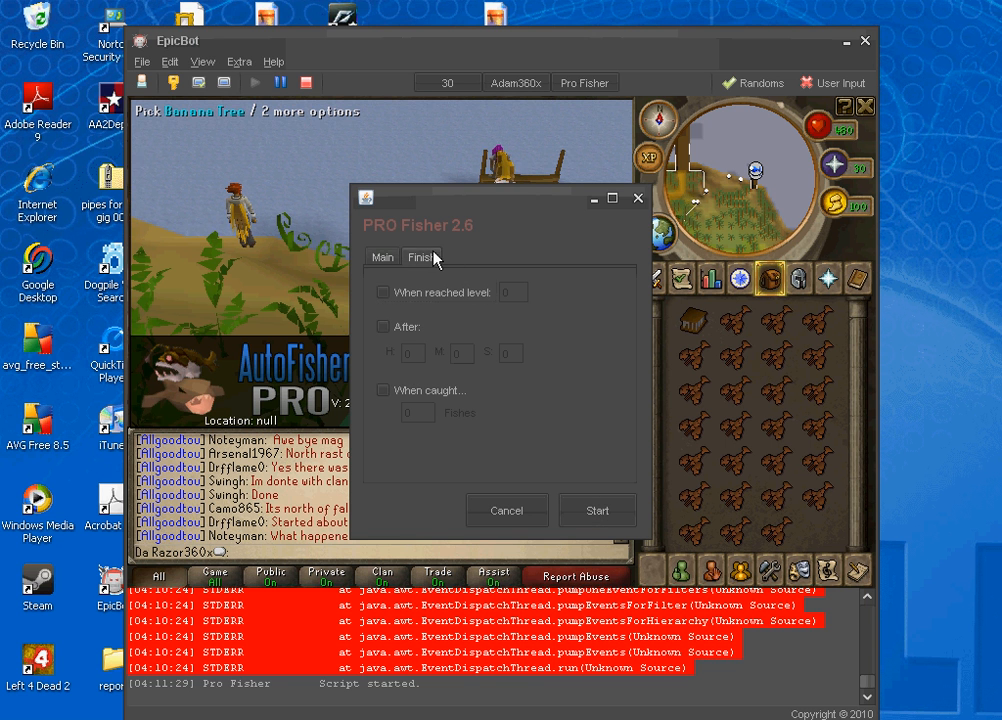
pyautogui.click(382, 292)
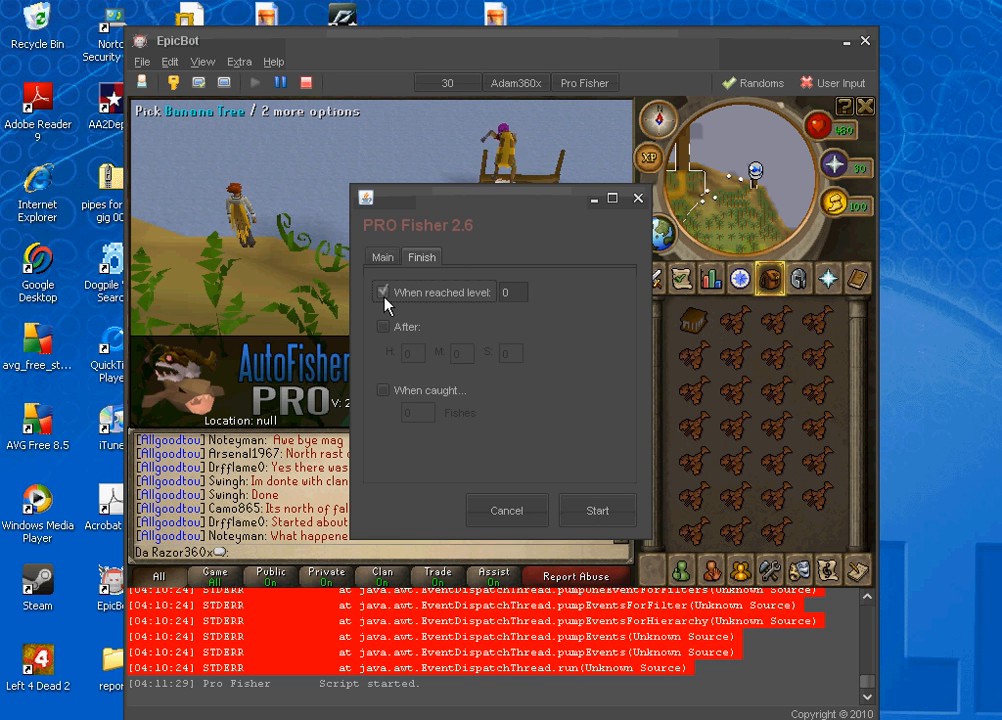
pyautogui.click(384, 292)
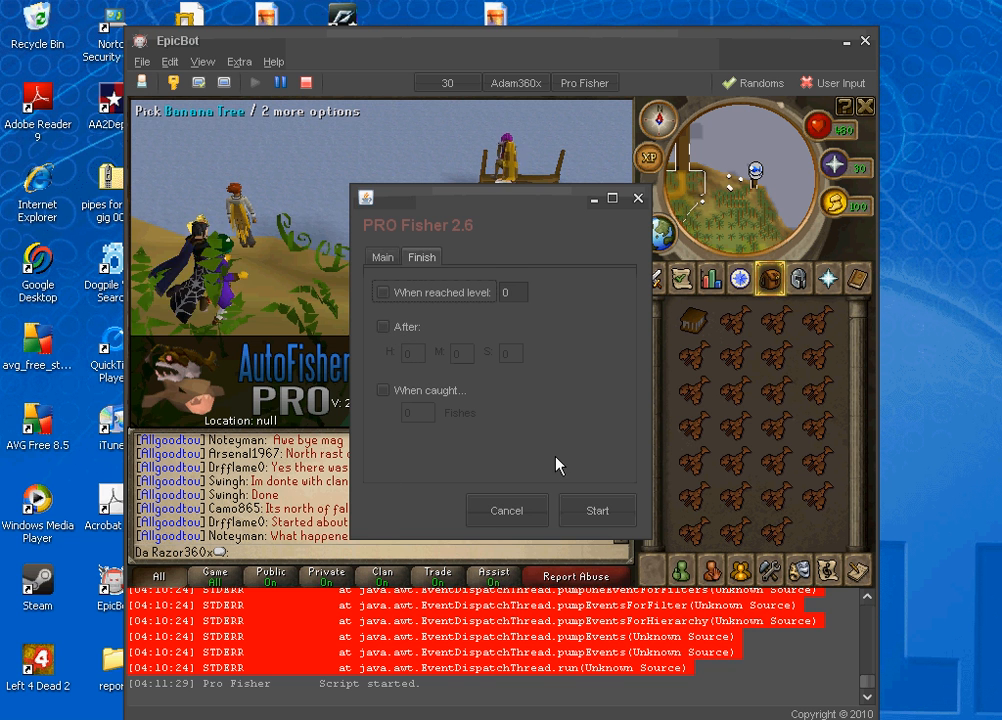
pyautogui.click(596, 510)
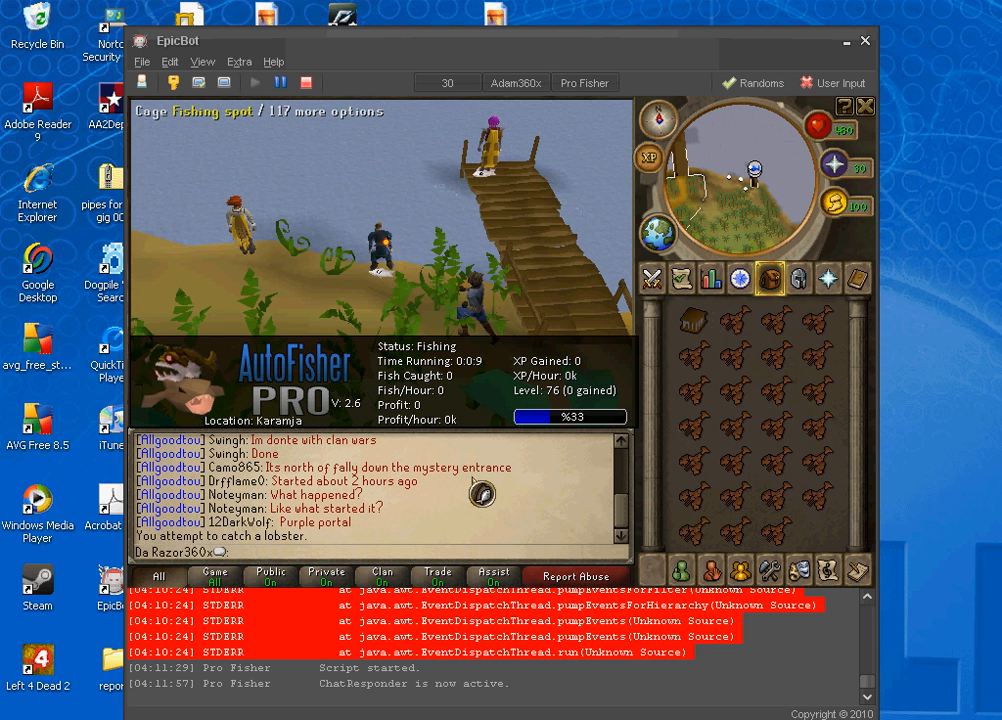
pyautogui.moveTo(576, 256)
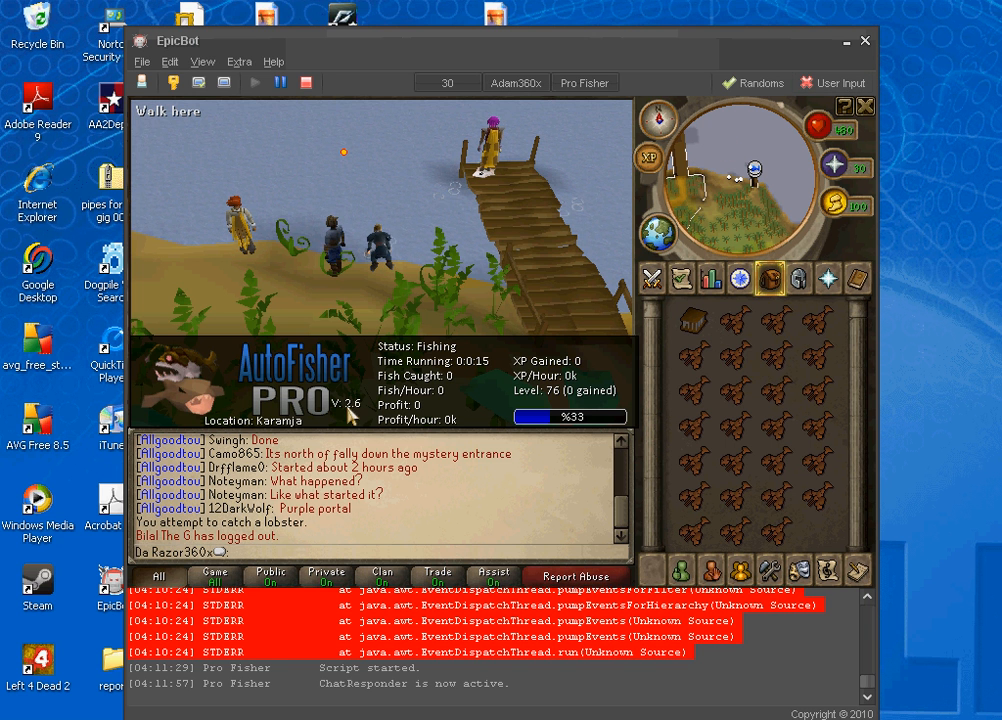
# Step: Let Pro Fisher catch lobsters while 'as jdf' is typed into the game chat
pyautogui.write('as jdf')
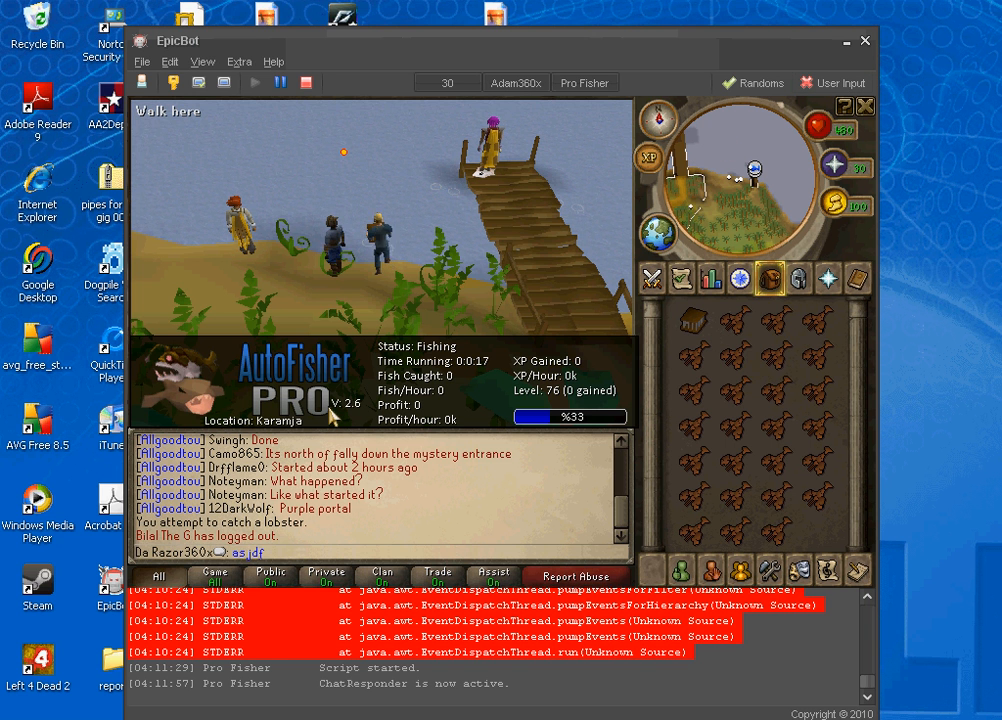